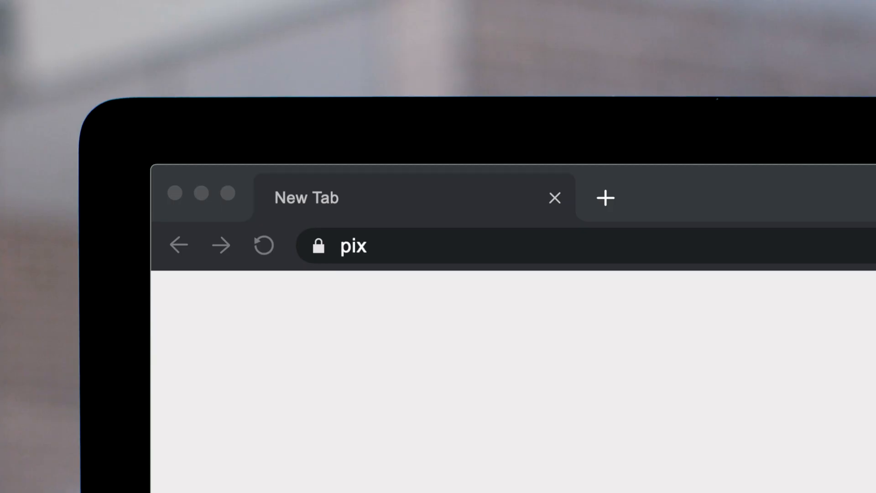
pyautogui.write('elfilmstudios.com')
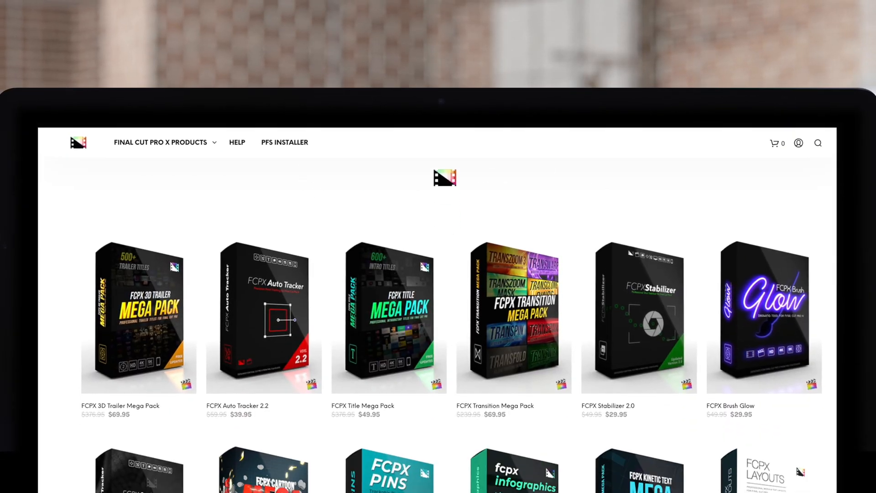
pyautogui.scroll(-3)
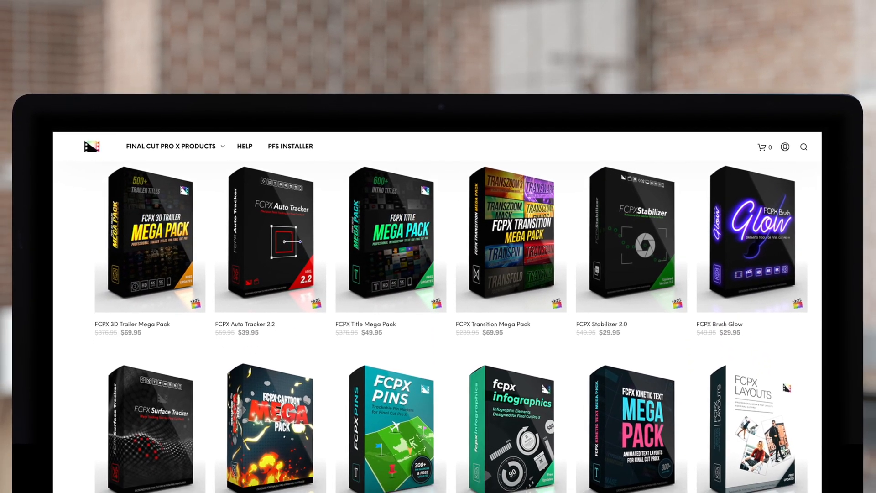
pyautogui.scroll(-3)
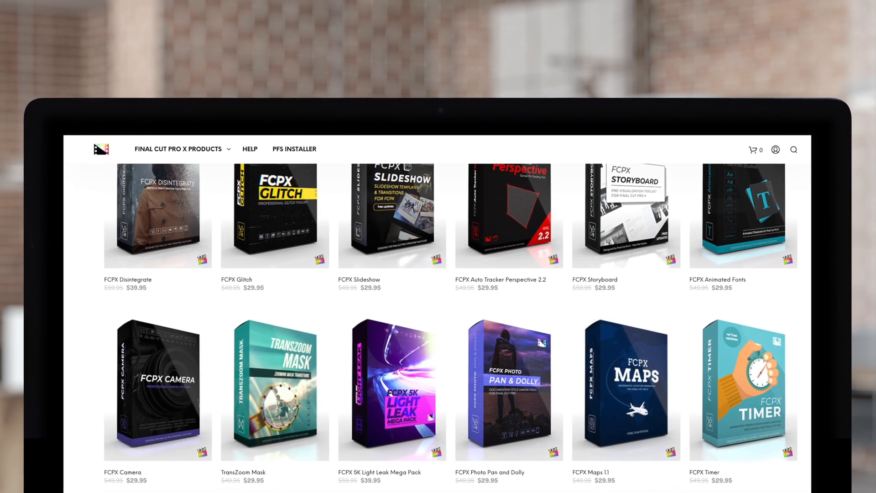